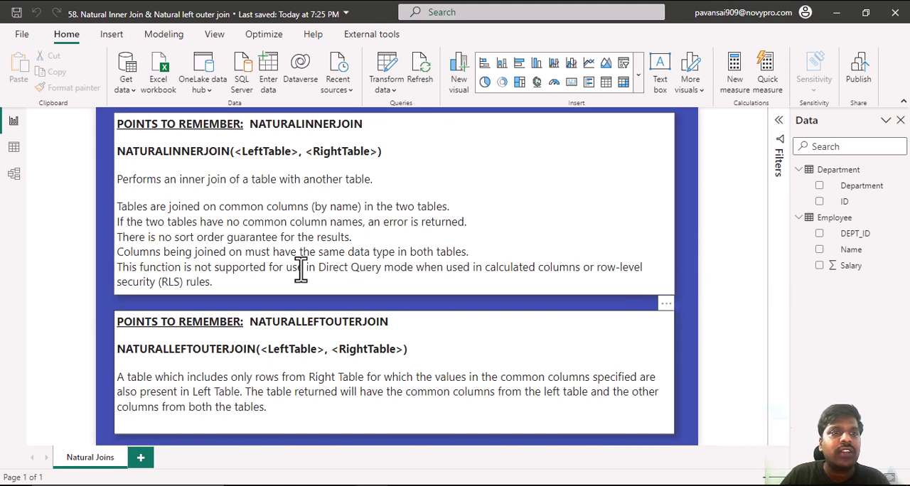
mouse_move(285, 179)
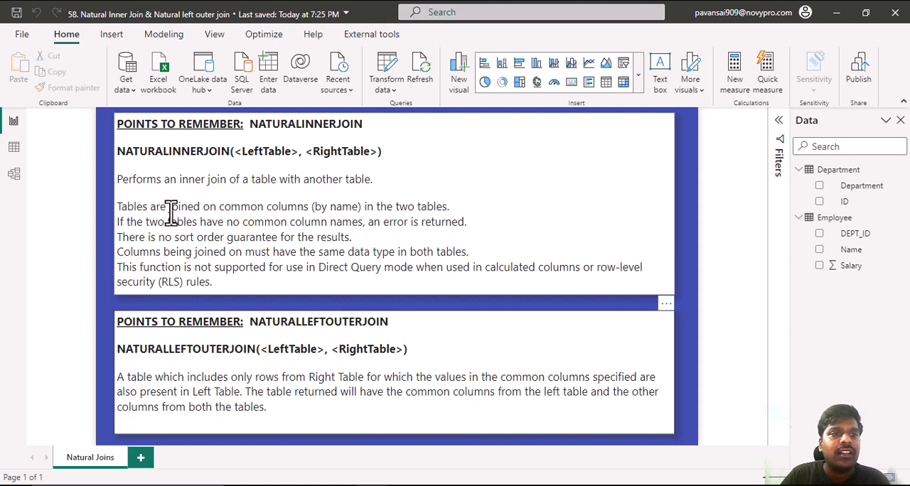
mouse_move(415, 216)
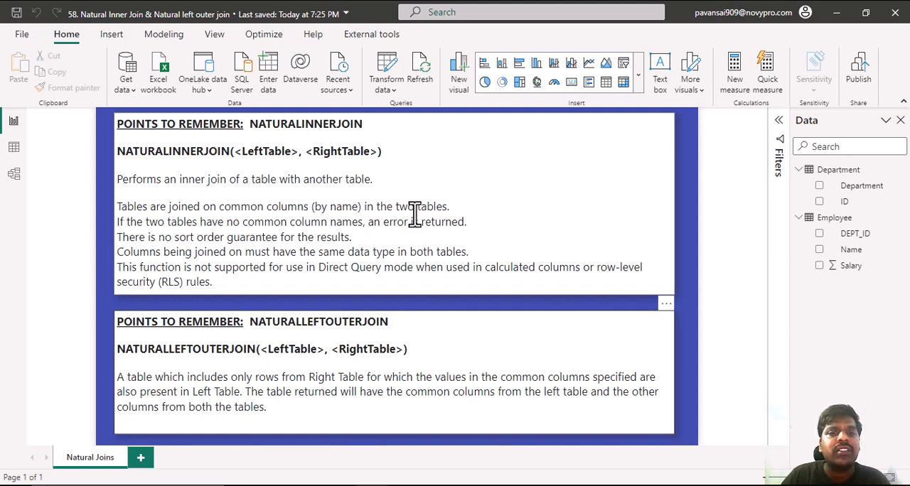
mouse_move(160, 222)
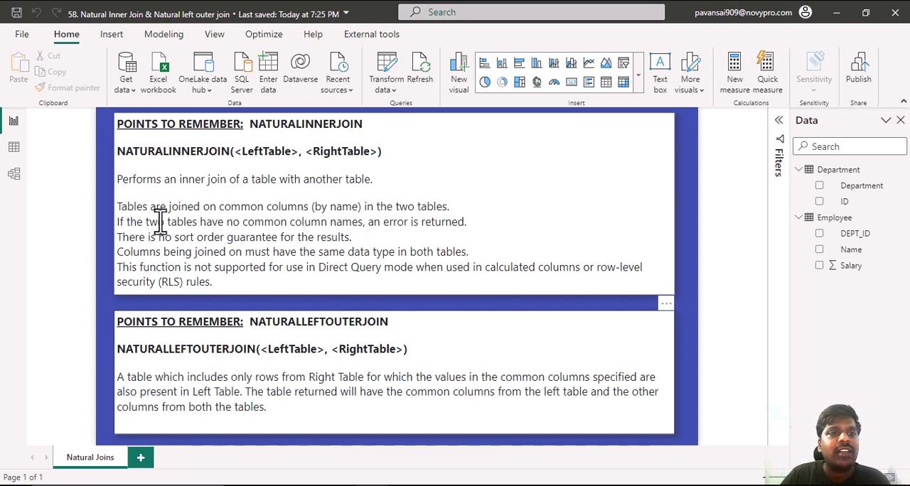
mouse_move(277, 228)
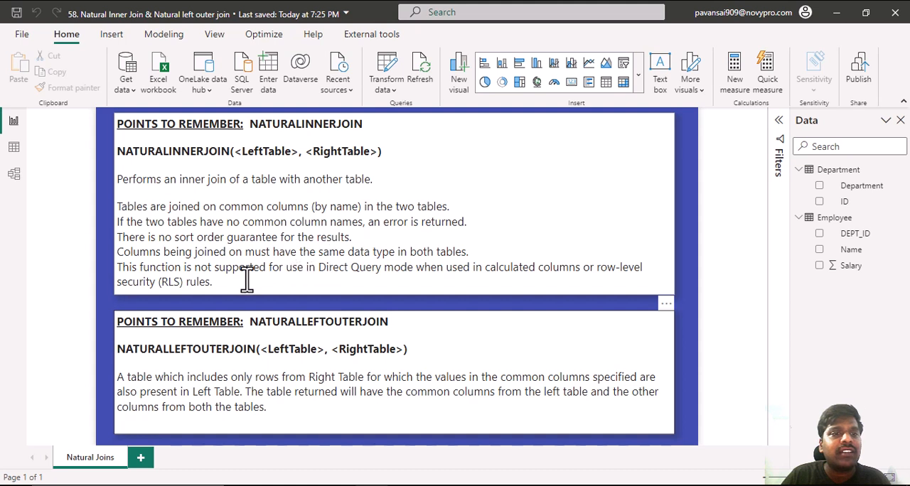
mouse_move(258, 259)
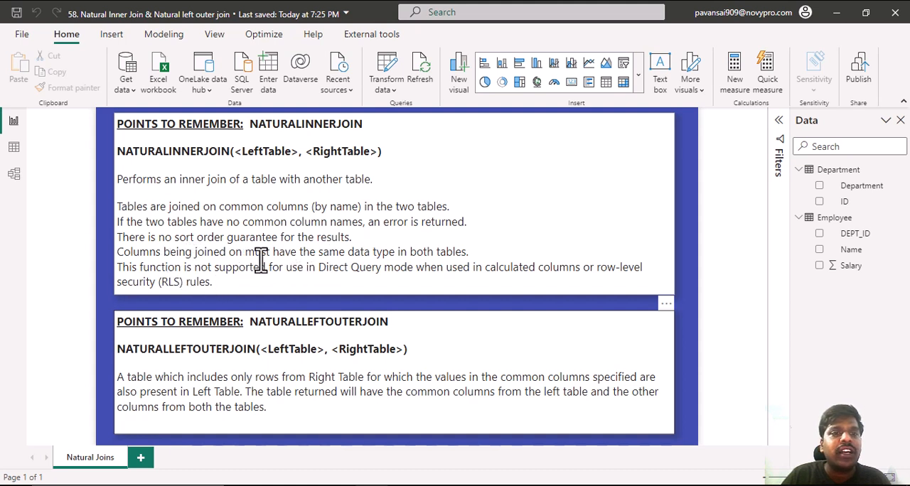
mouse_move(353, 252)
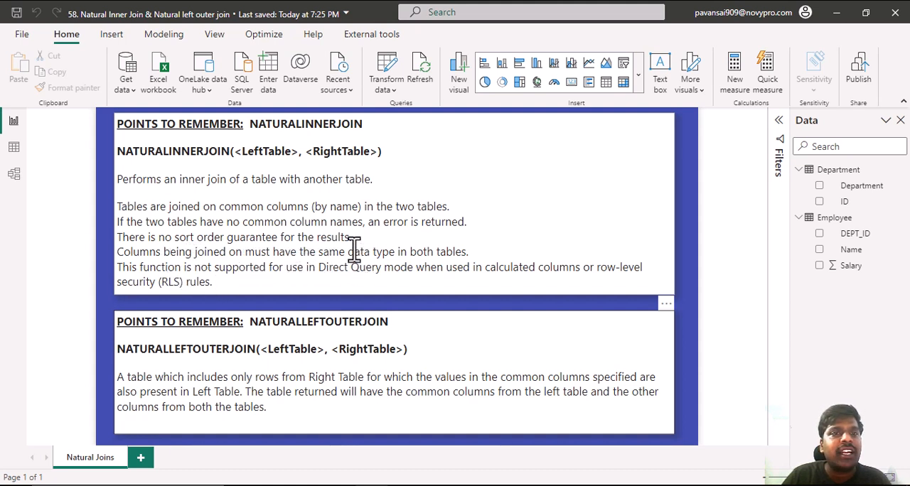
mouse_move(228, 278)
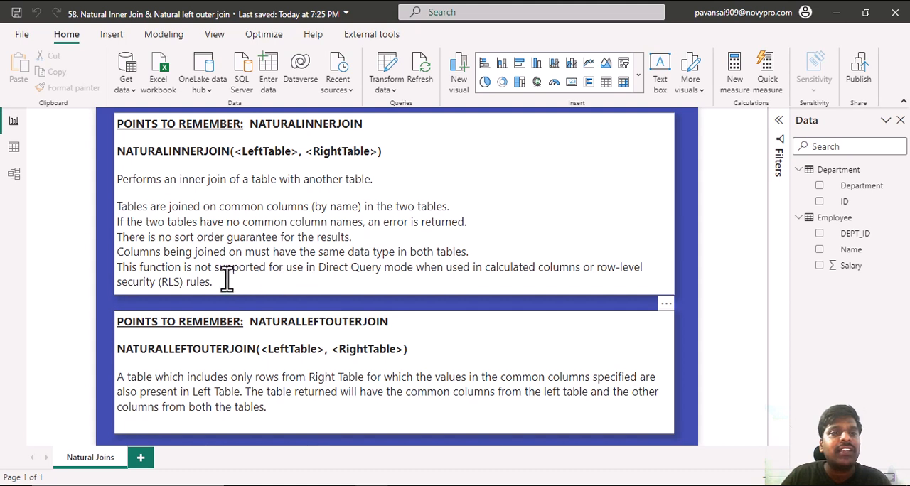
mouse_move(245, 273)
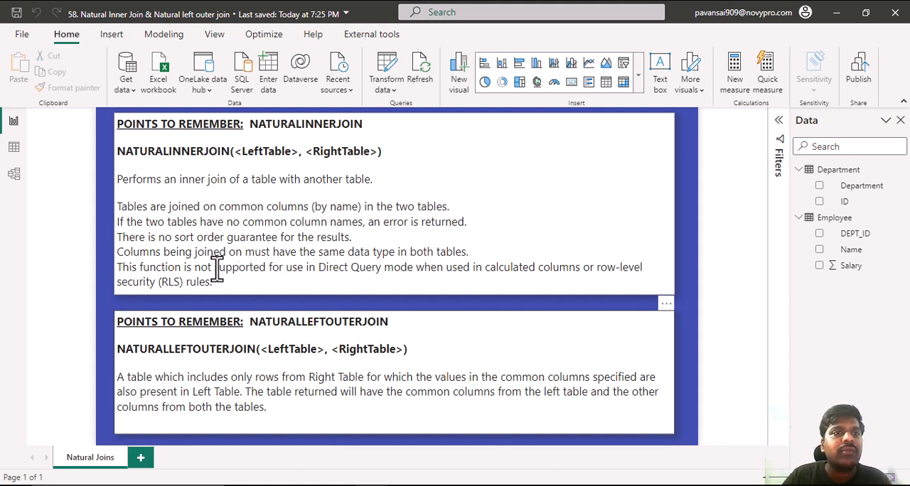
mouse_move(222, 216)
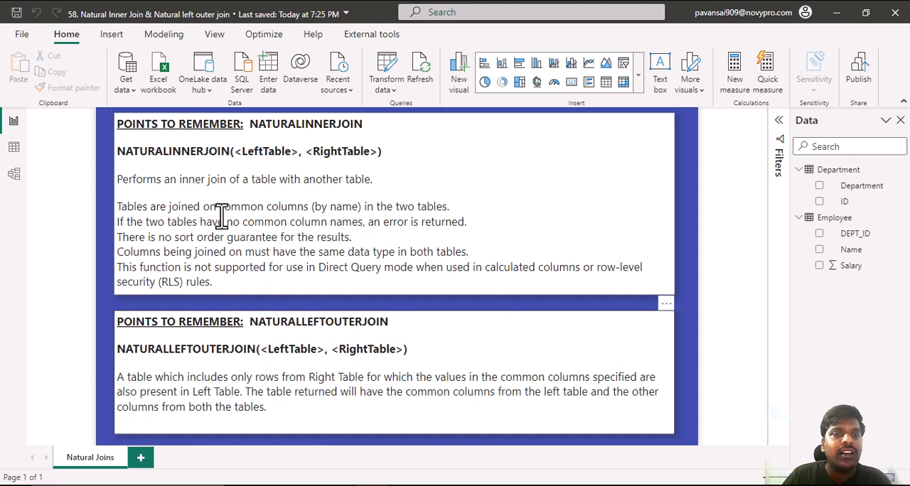
mouse_move(235, 377)
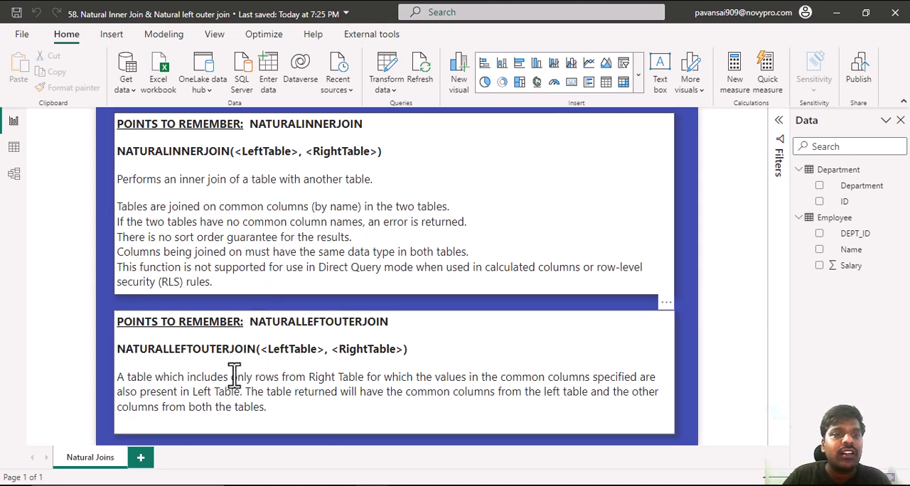
mouse_move(226, 395)
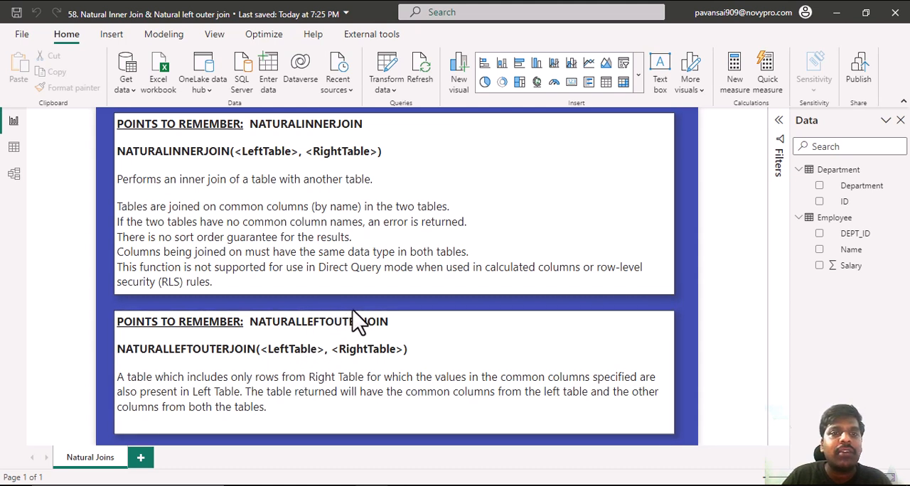
mouse_move(255, 316)
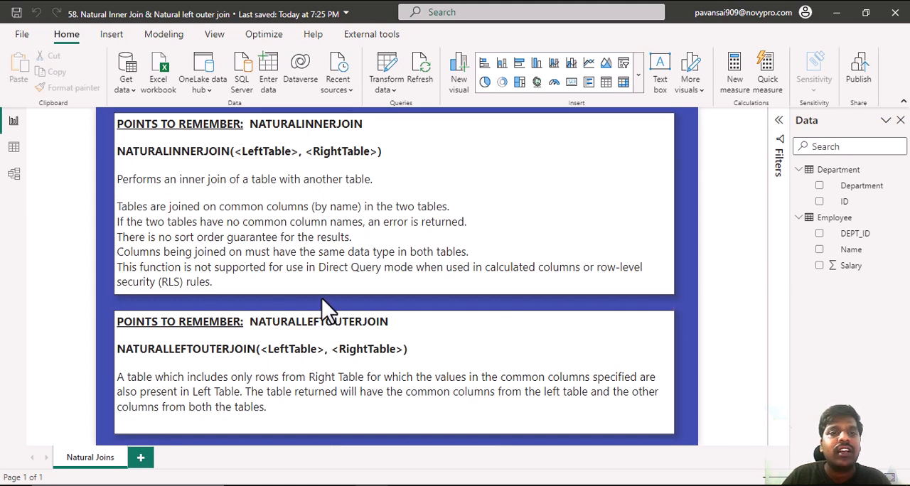
mouse_move(327, 315)
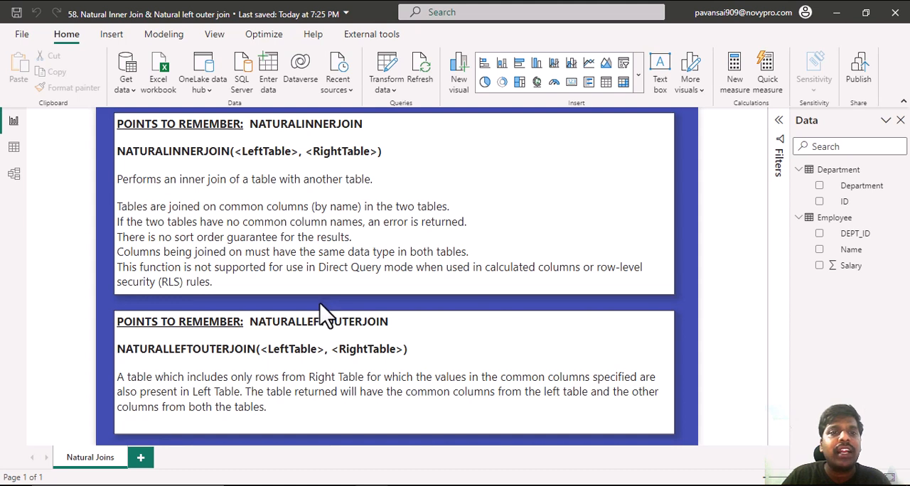
mouse_move(348, 314)
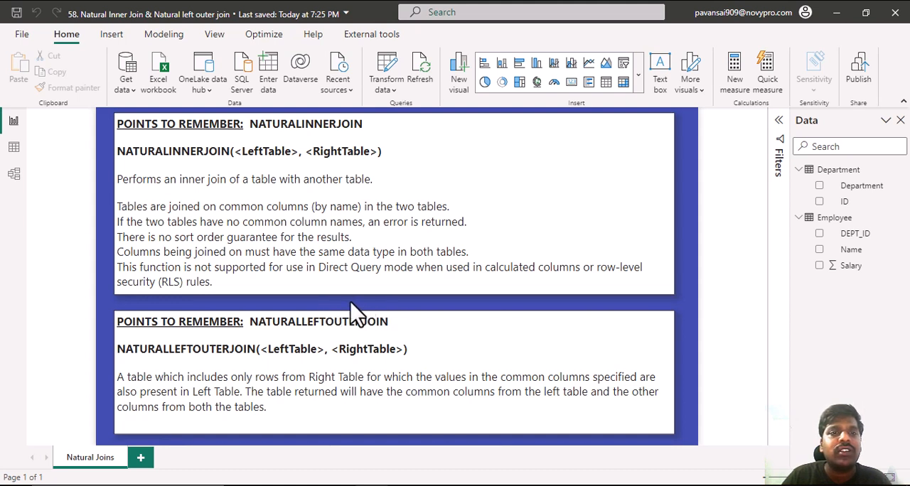
mouse_move(15, 148)
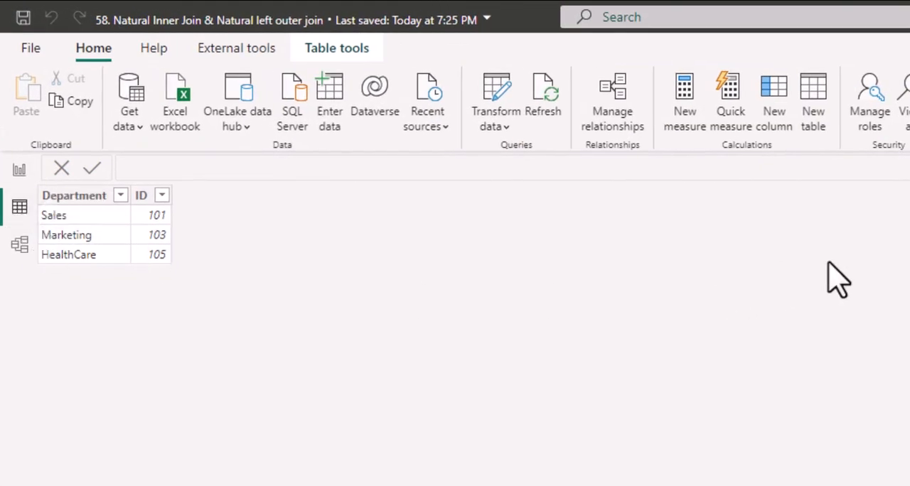
mouse_move(88, 225)
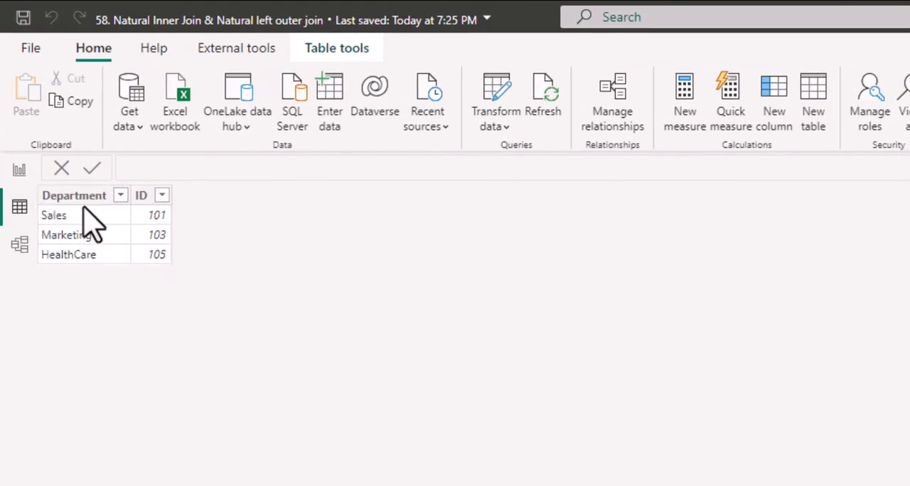
mouse_move(174, 273)
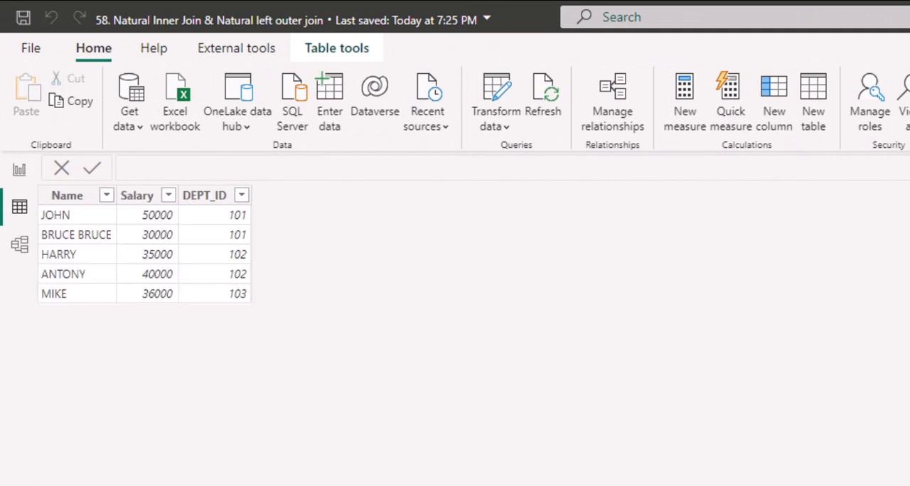
mouse_move(74, 259)
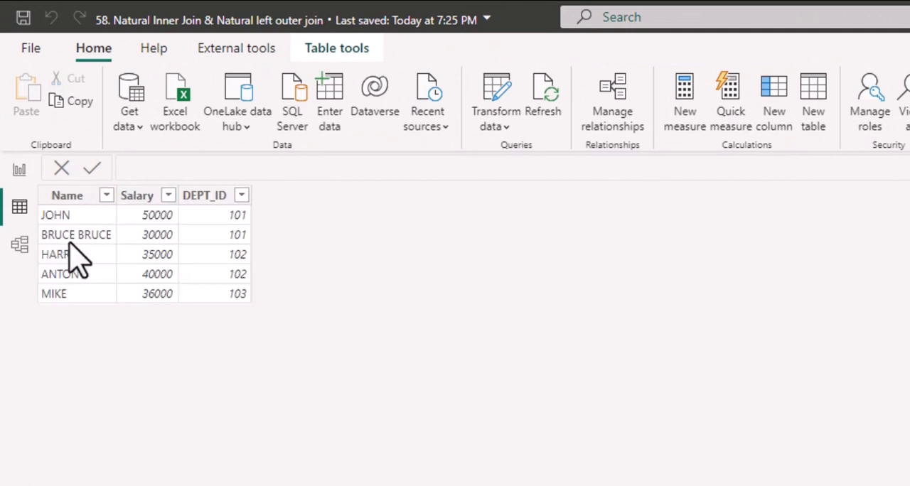
mouse_move(220, 234)
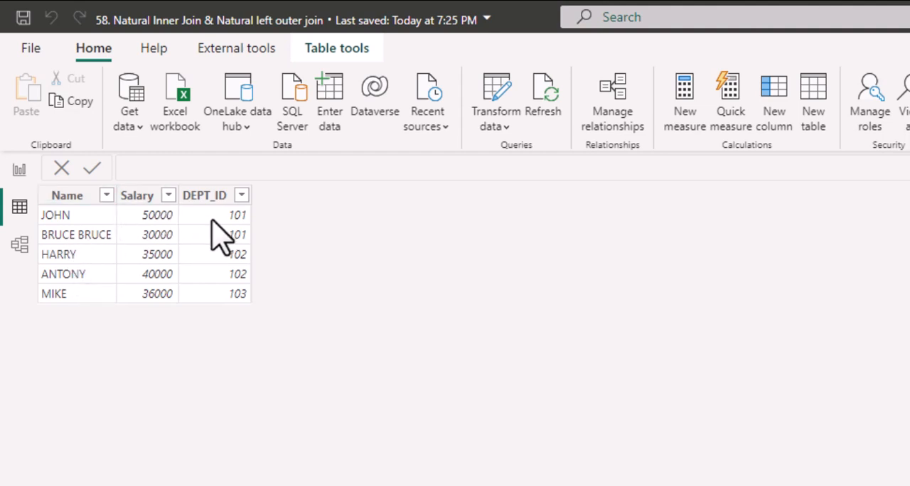
mouse_move(263, 268)
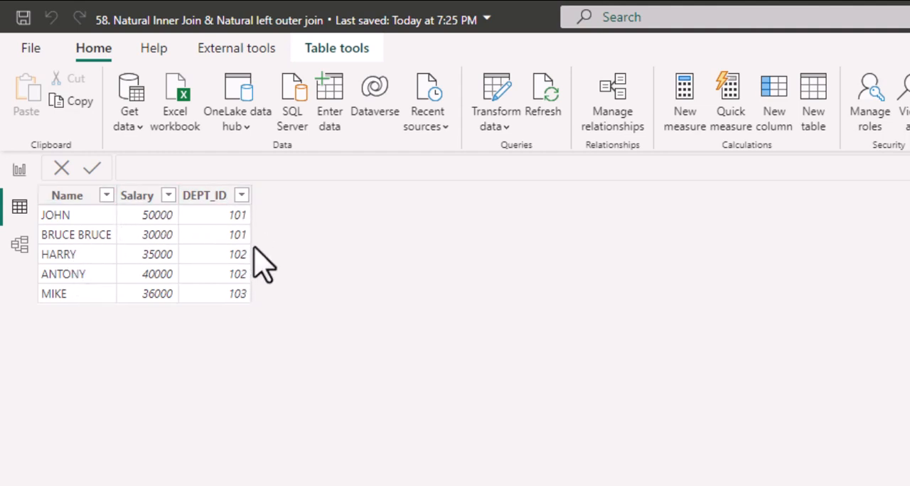
mouse_move(799, 160)
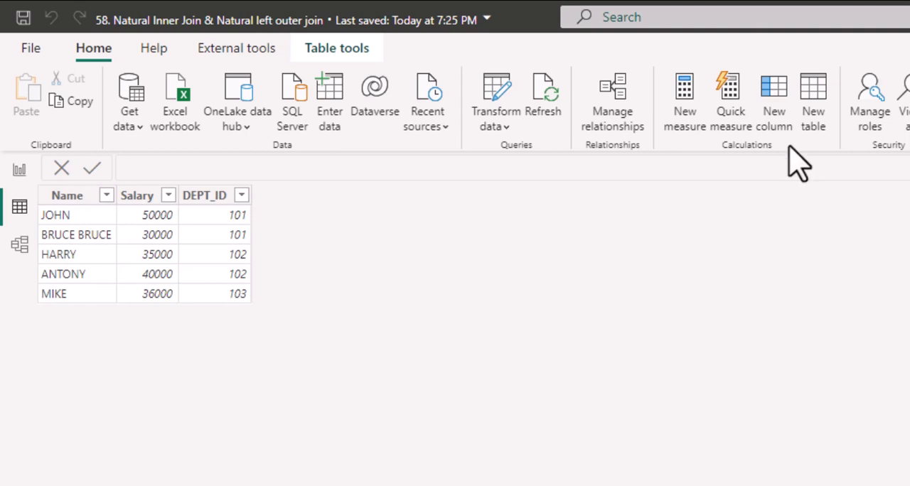
mouse_move(822, 121)
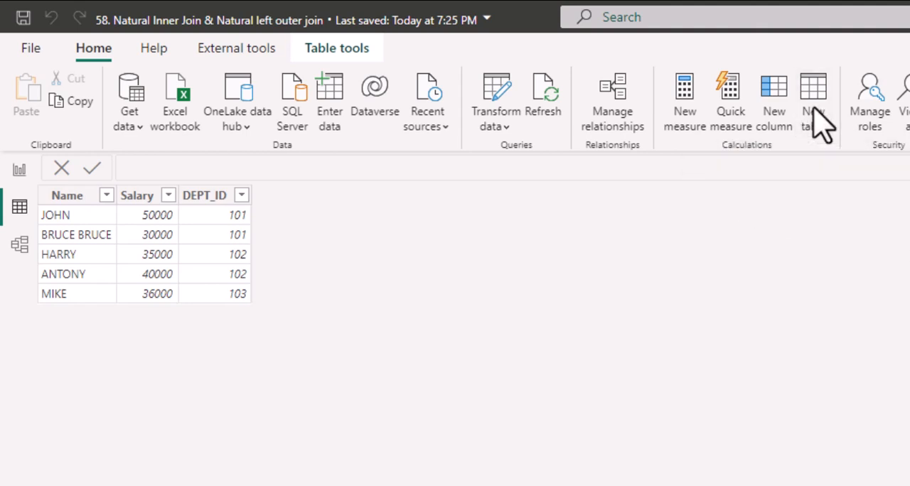
Step: Create the calculated table Inner join table = NATURALINNERJOIN(Employee, Department)
left_click(813, 102)
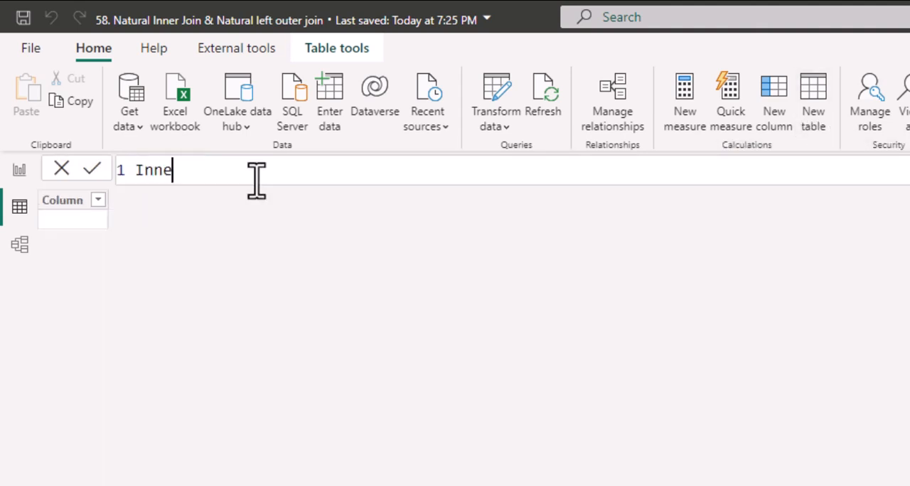
type("r join table")
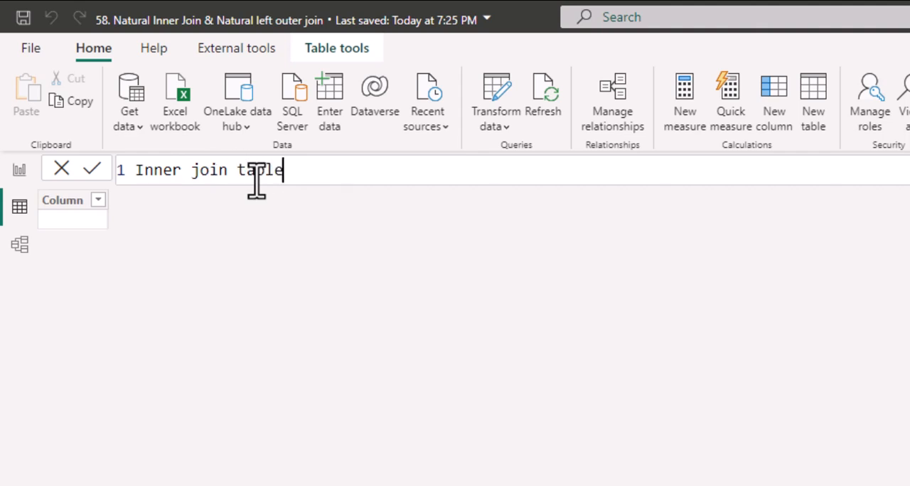
type("= n")
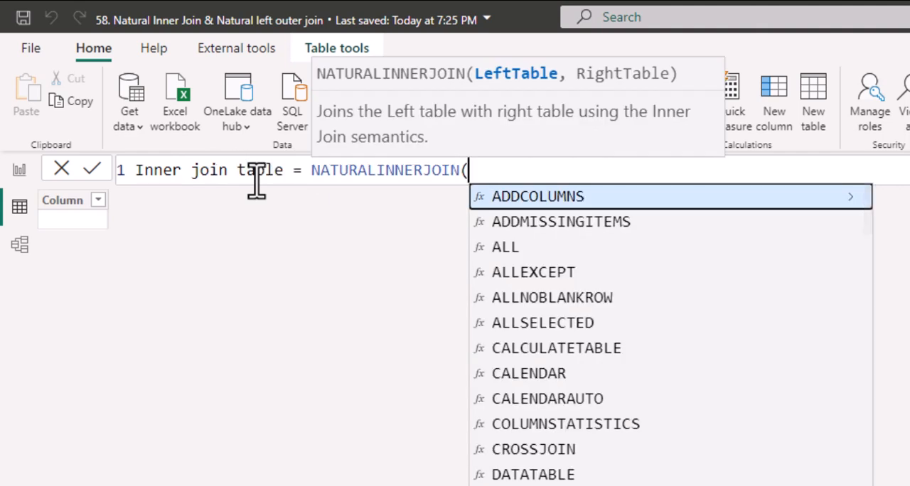
type("Employee")
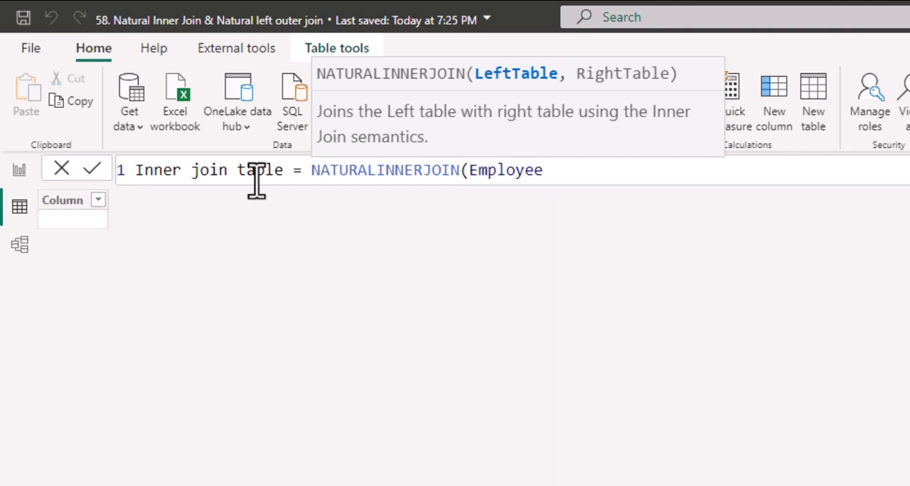
type(",dep")
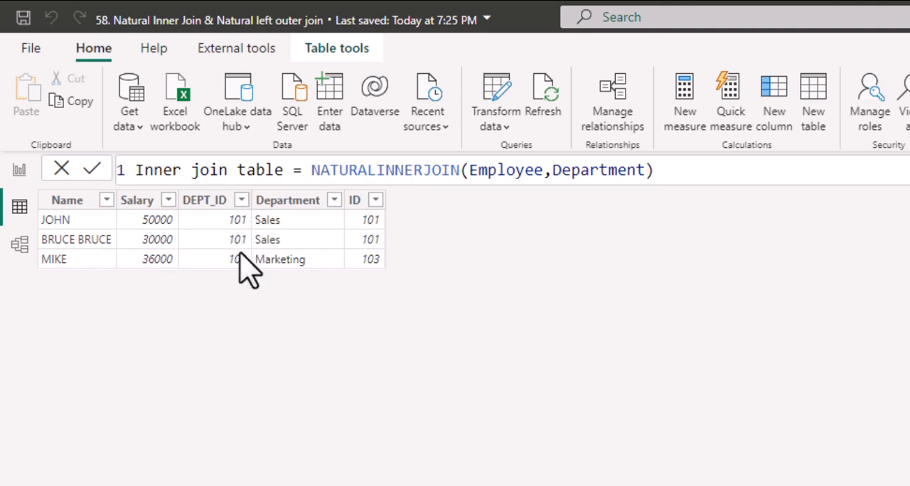
mouse_move(316, 269)
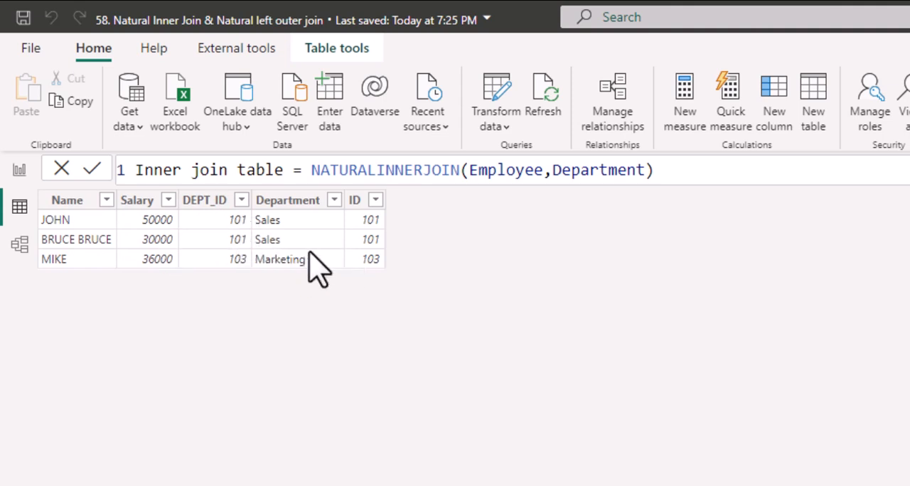
mouse_move(366, 263)
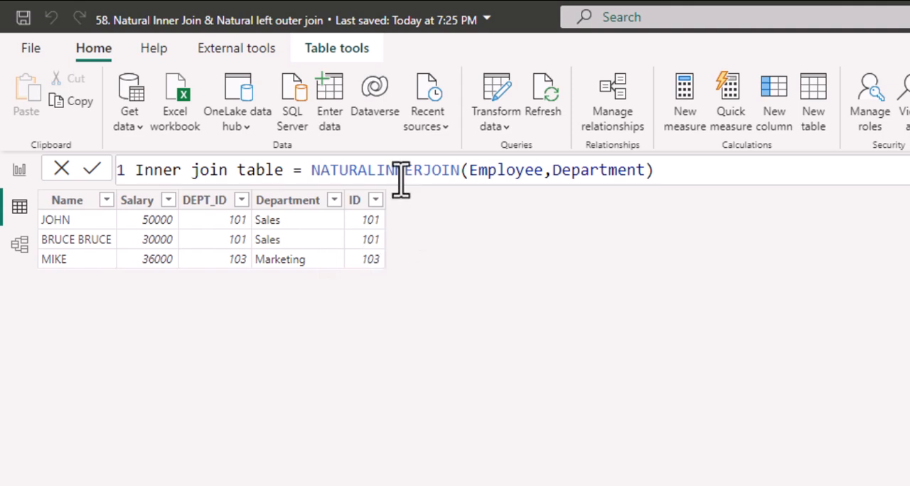
mouse_move(320, 245)
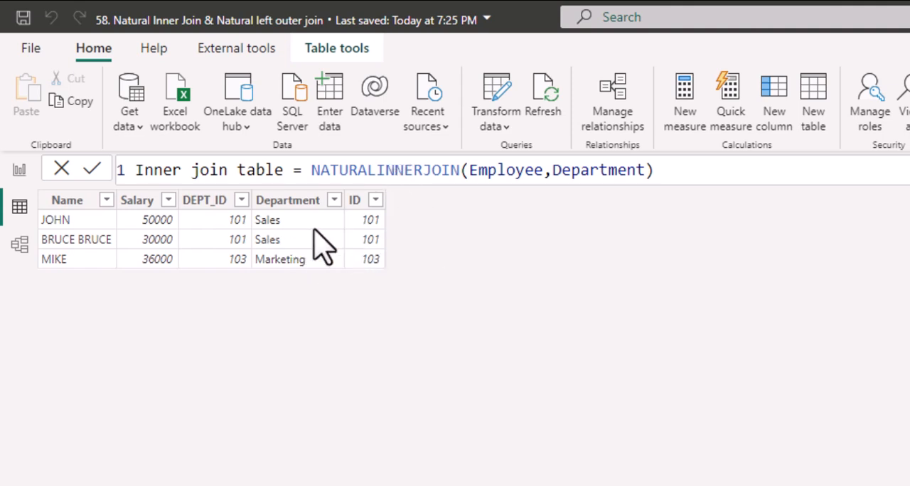
mouse_move(447, 216)
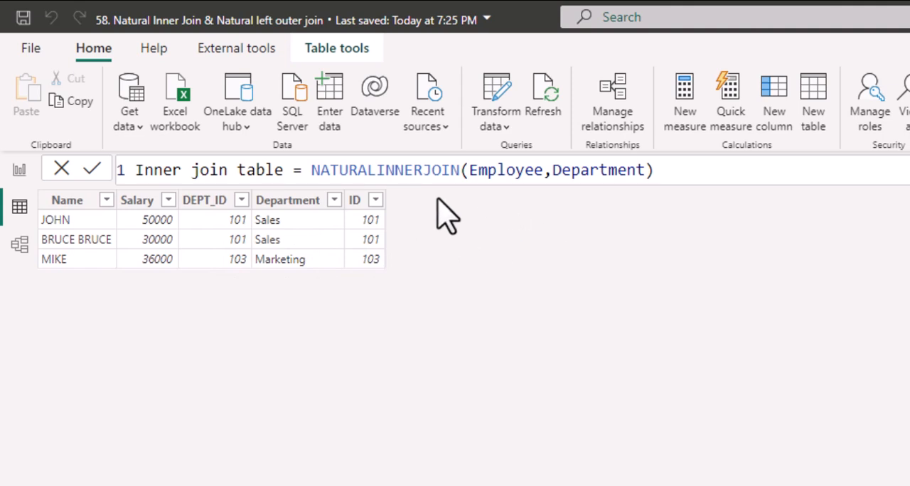
mouse_move(631, 239)
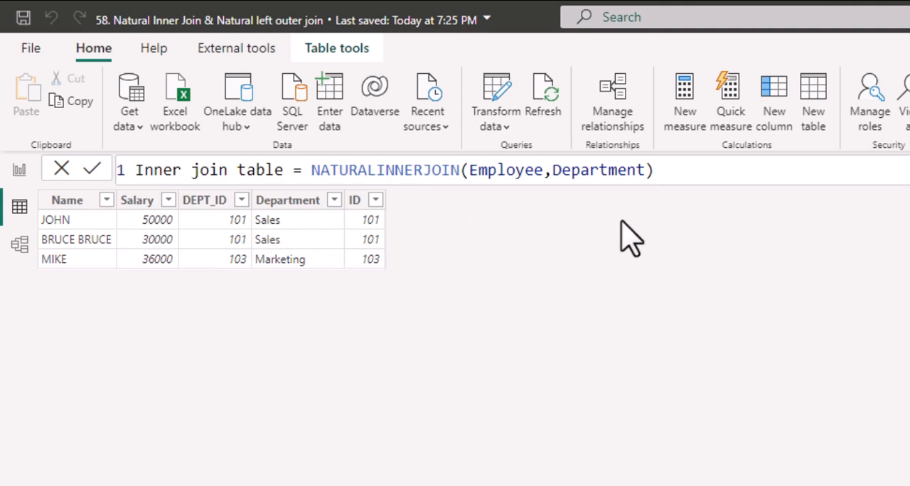
mouse_move(814, 99)
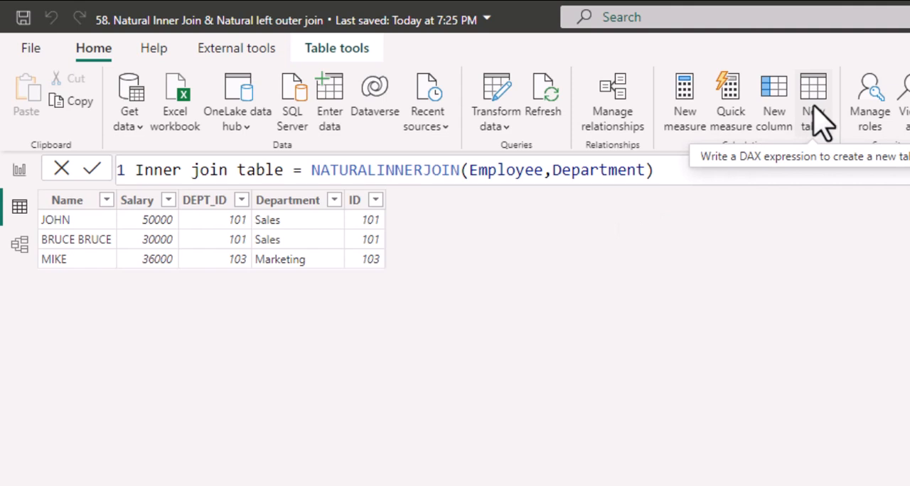
Step: Create the calculated table Left outer join = NATURALLEFTOUTERJOIN(Employee, Department) and commit it
left_click(814, 102)
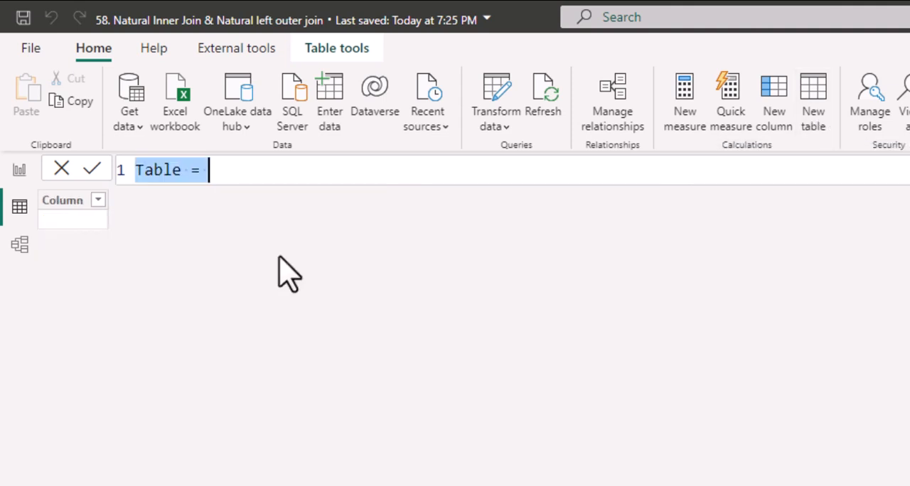
type("Left oute")
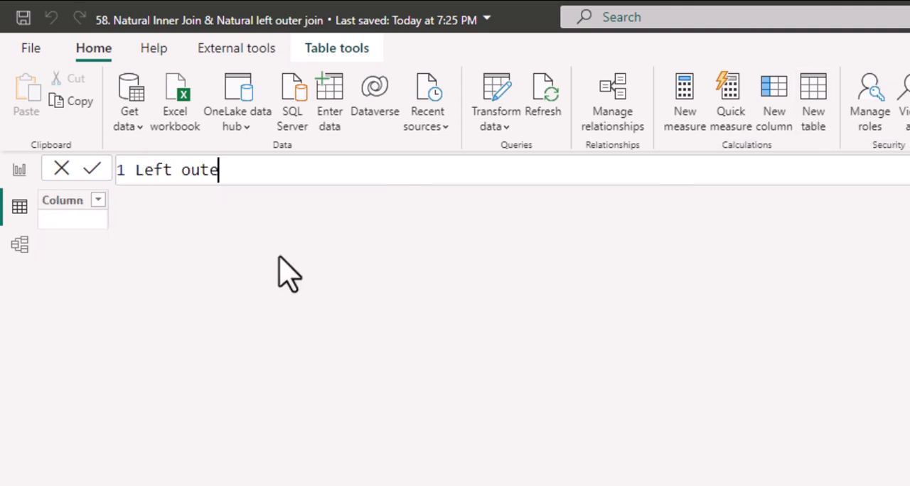
type("r join =")
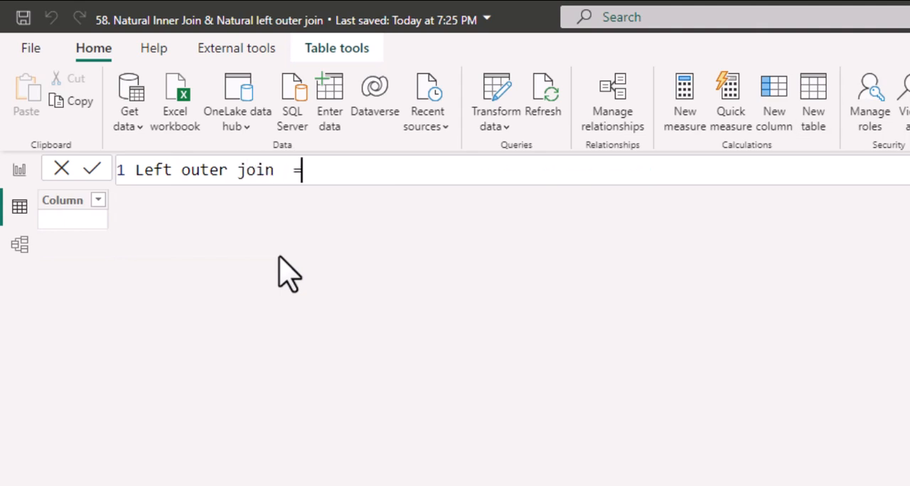
type("NATURALLEFTOUTERJOIN(")
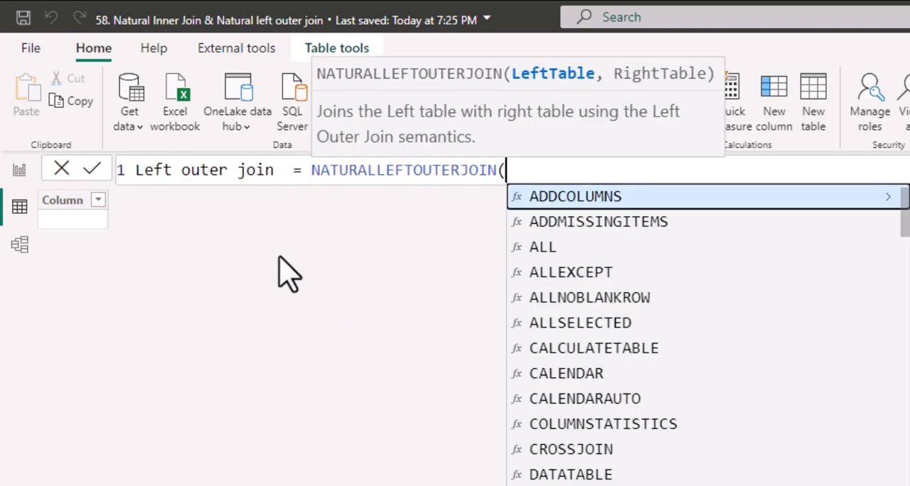
type("Employee")
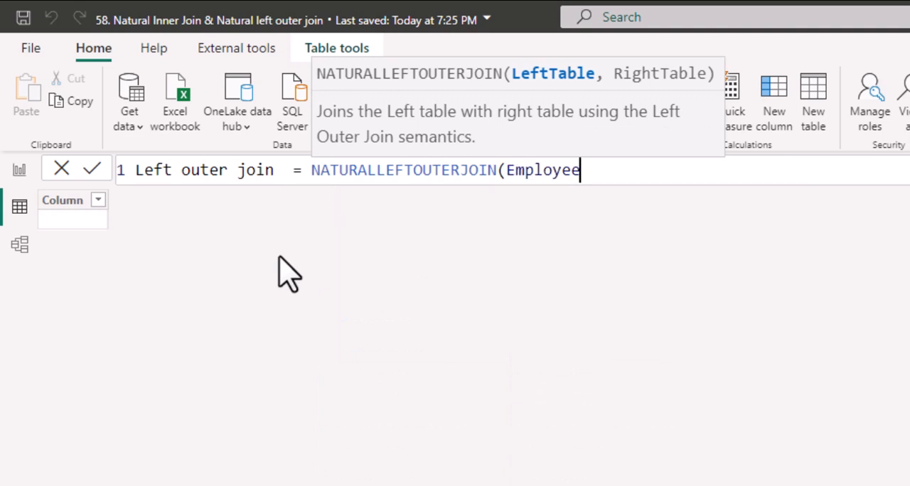
type(", department")
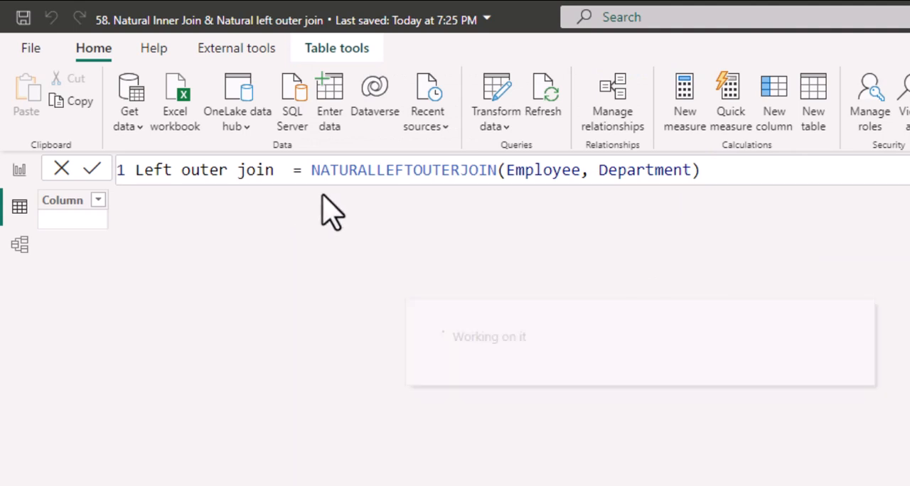
left_click(91, 169)
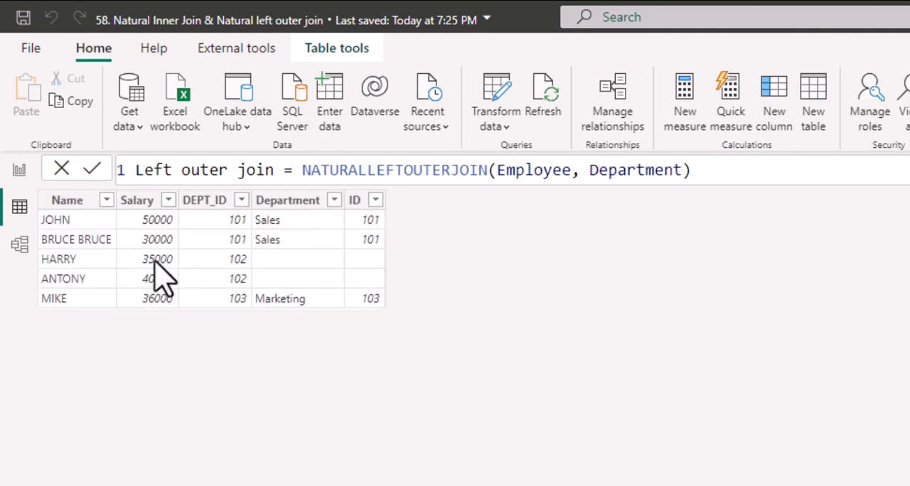
mouse_move(310, 259)
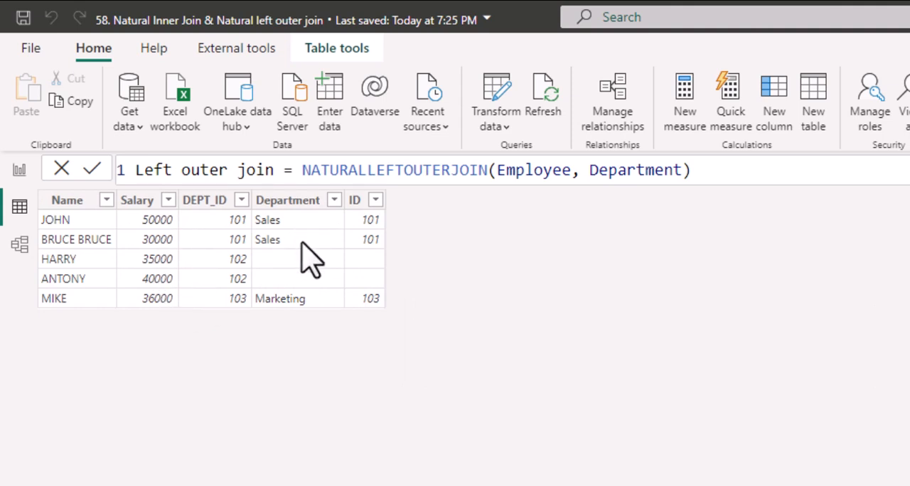
mouse_move(353, 234)
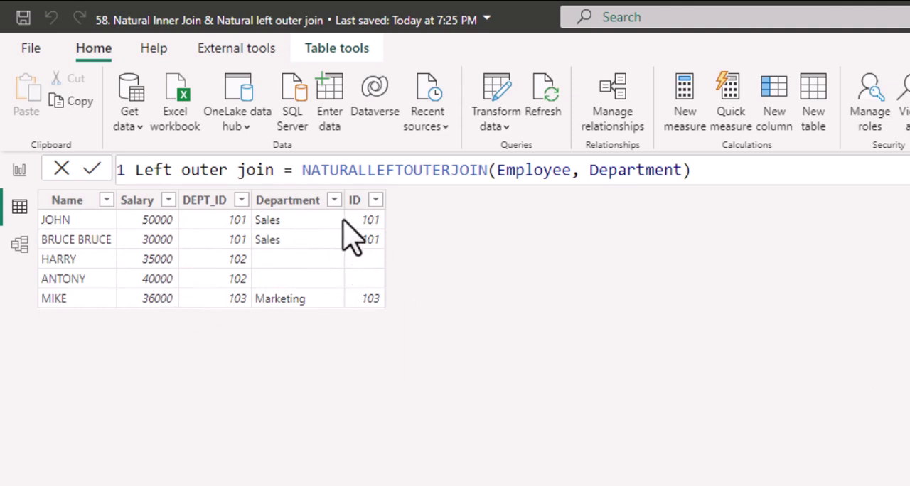
mouse_move(253, 292)
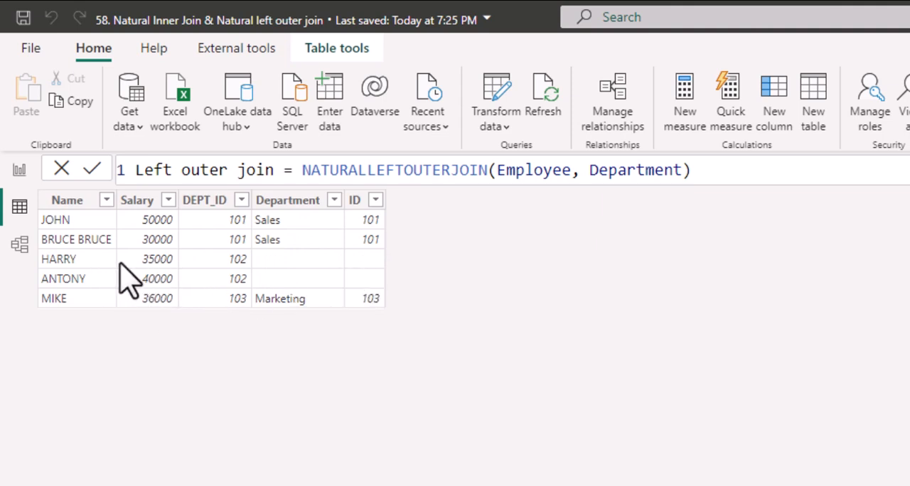
mouse_move(334, 285)
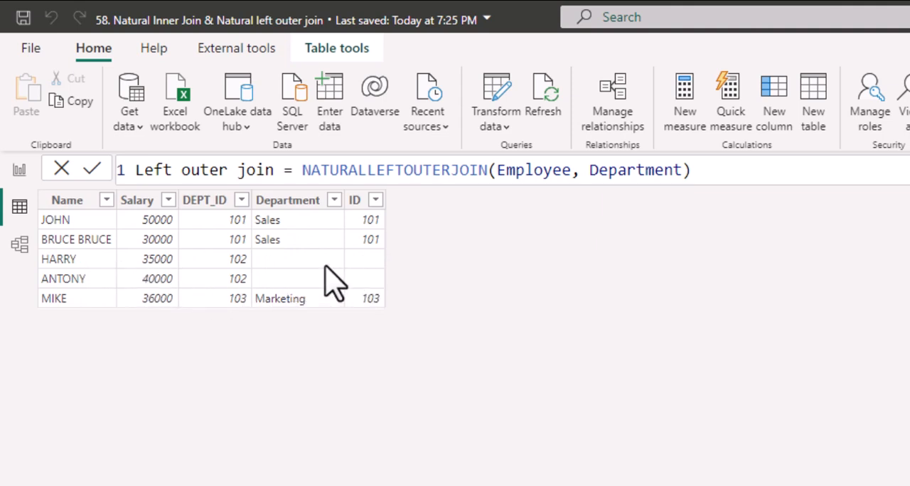
mouse_move(291, 287)
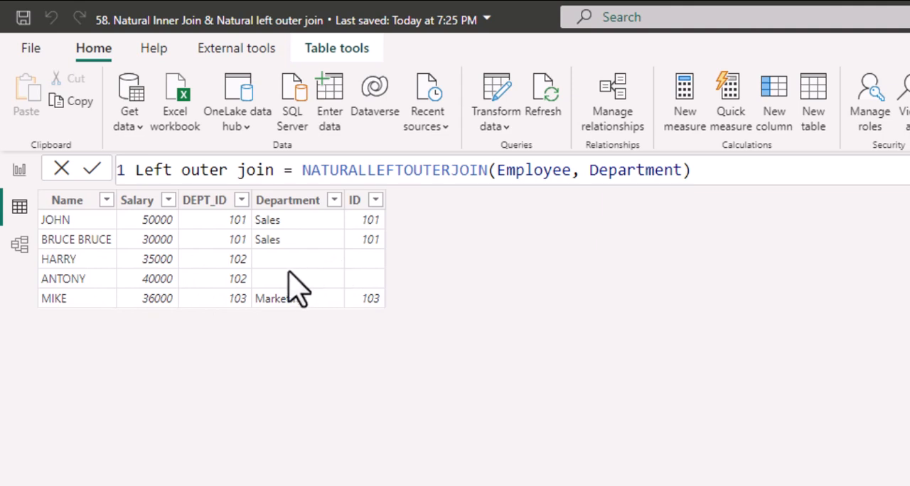
mouse_move(367, 284)
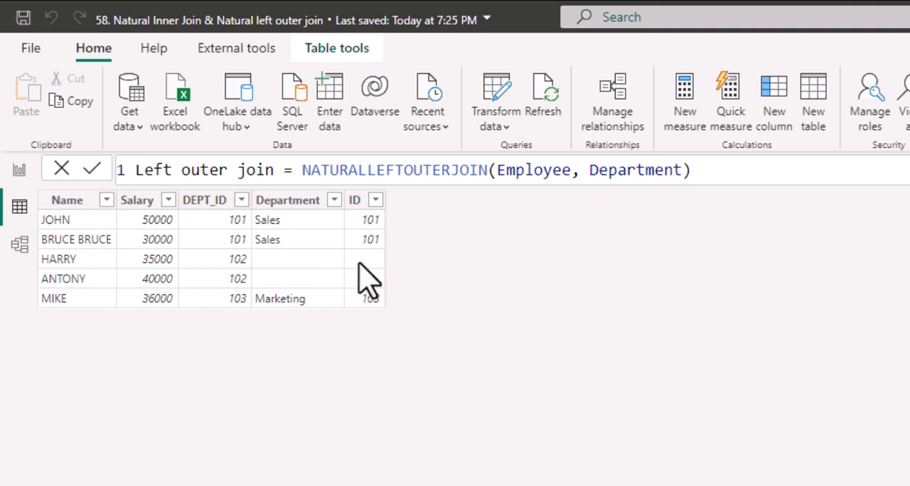
mouse_move(348, 291)
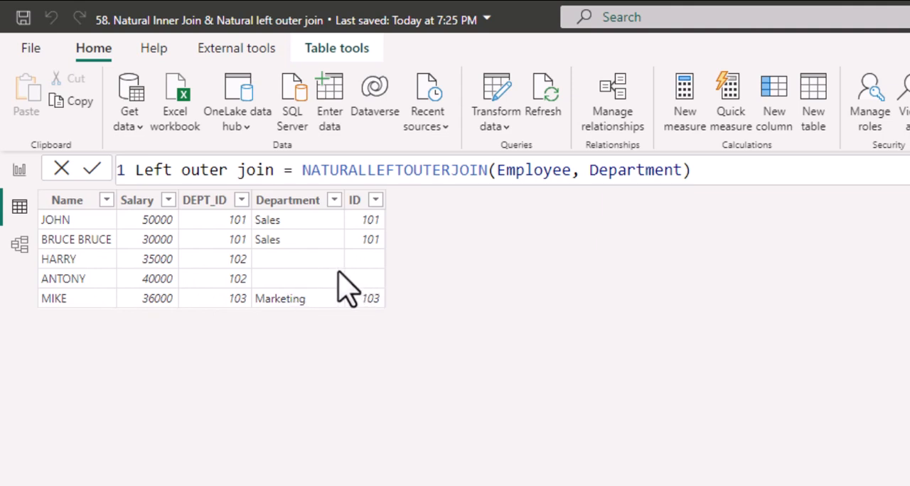
mouse_move(185, 235)
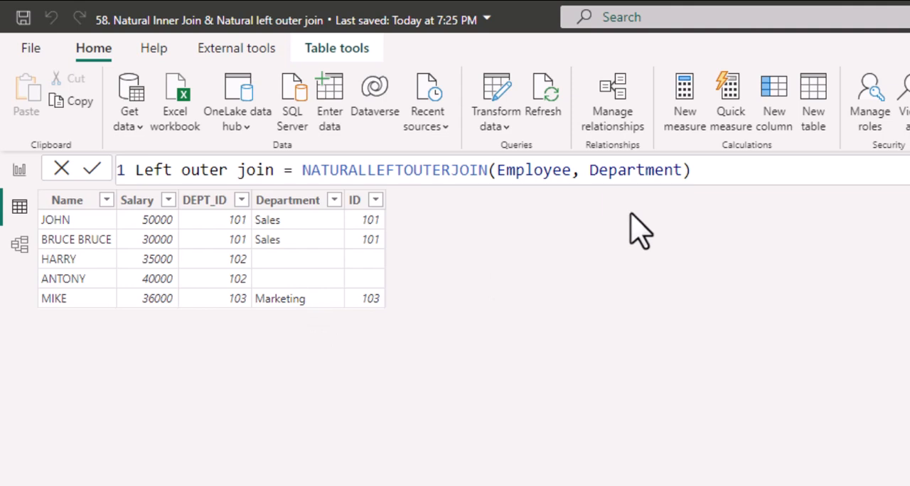
mouse_move(306, 344)
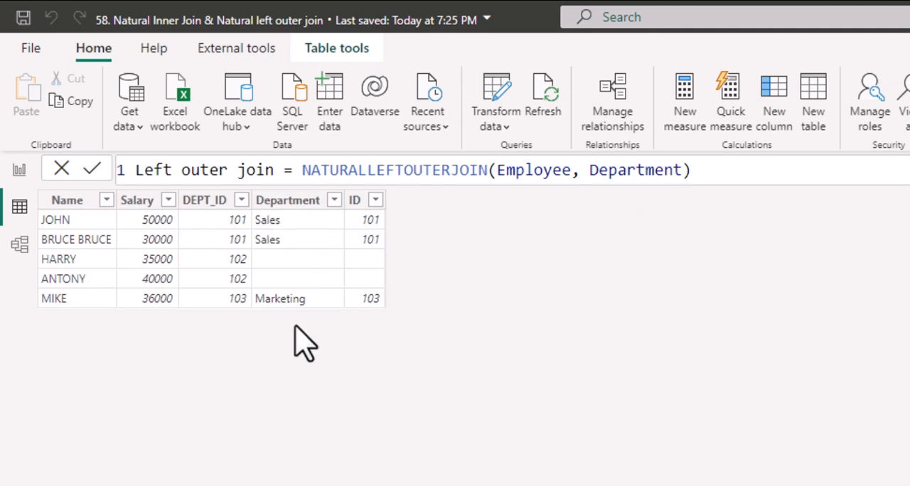
mouse_move(352, 170)
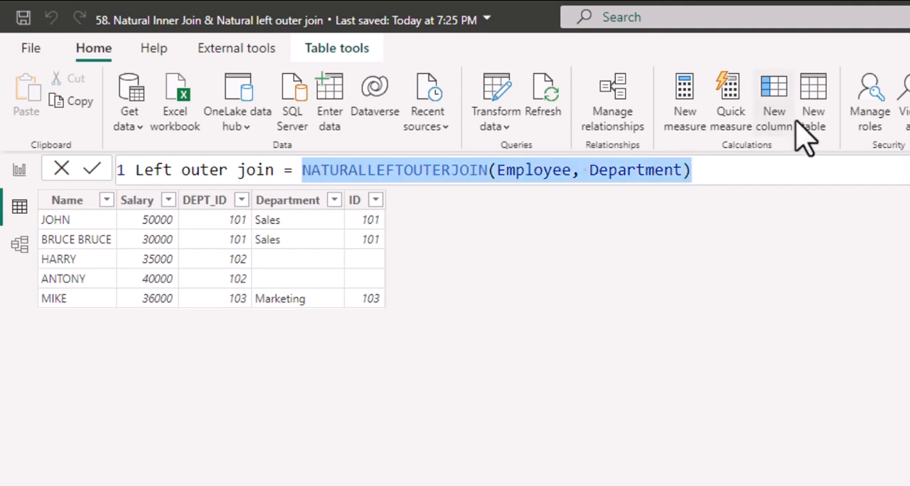
mouse_move(814, 111)
type("R")
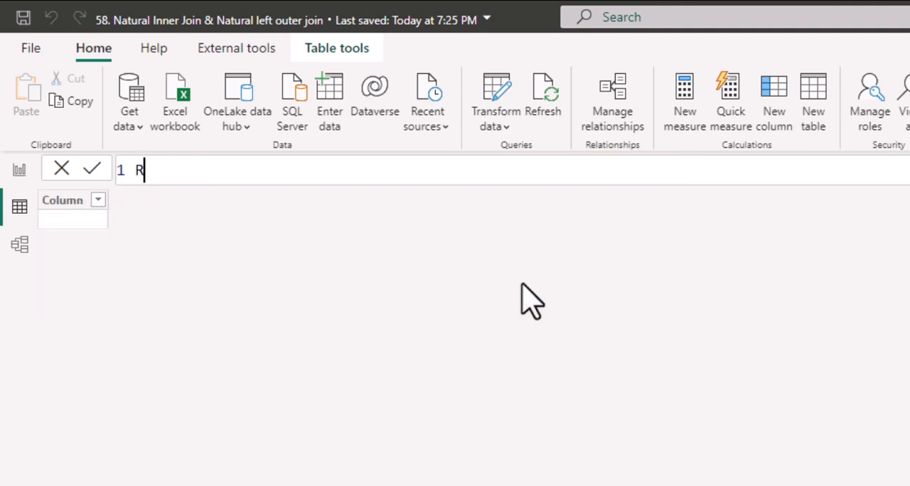
Step: Create the calculated table Right outer join = NATURALLEFTOUTERJOIN(Department, Employee) and commit it
type("ight outer j")
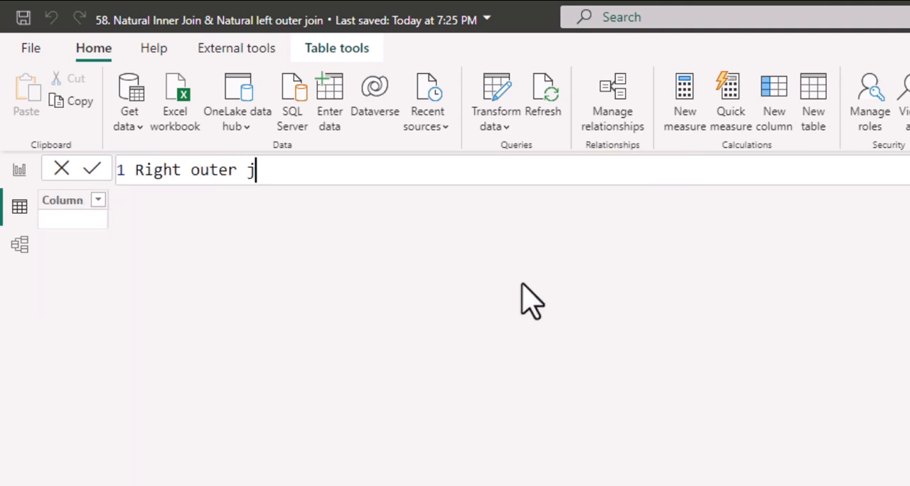
type("oin = rig")
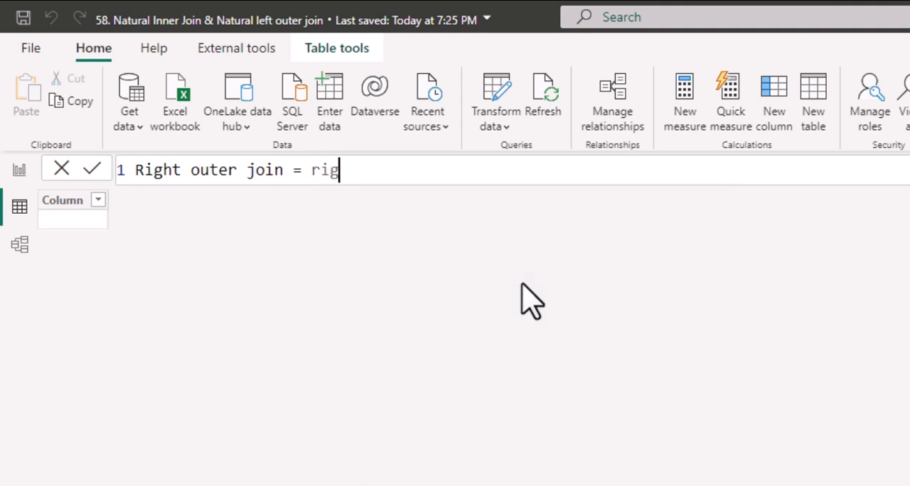
type("nat")
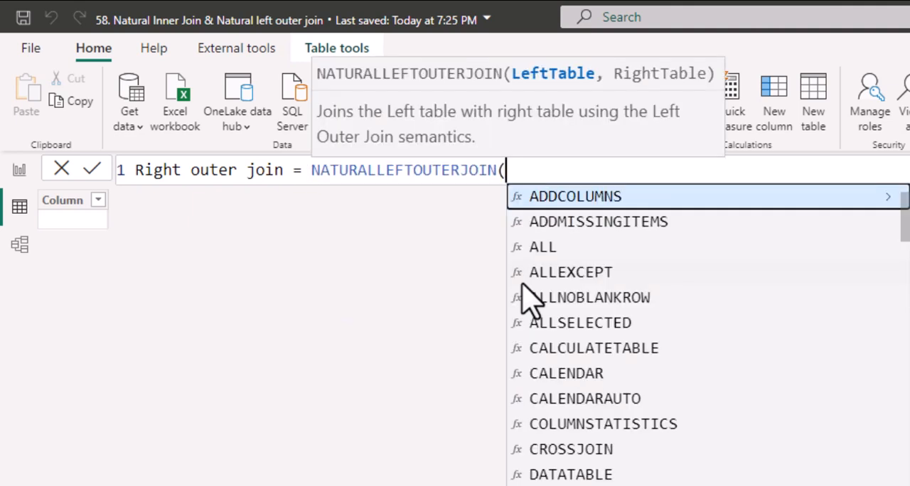
type("Department,")
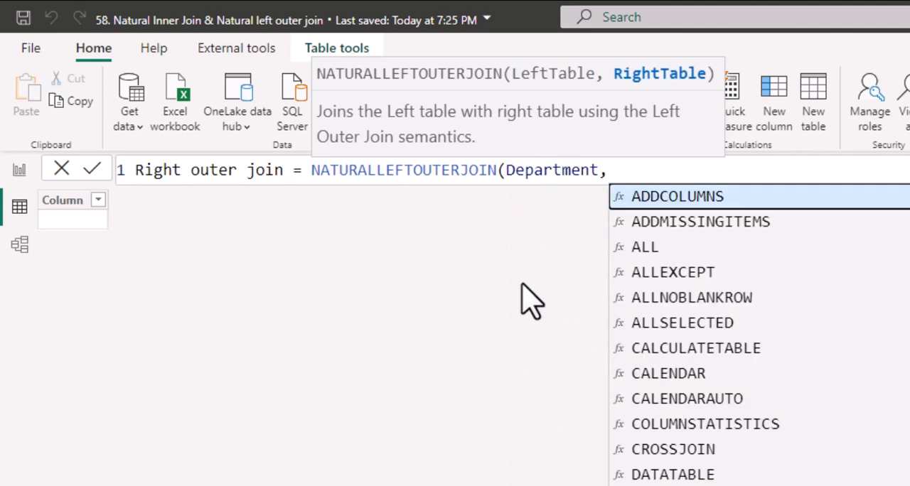
type("Employee")
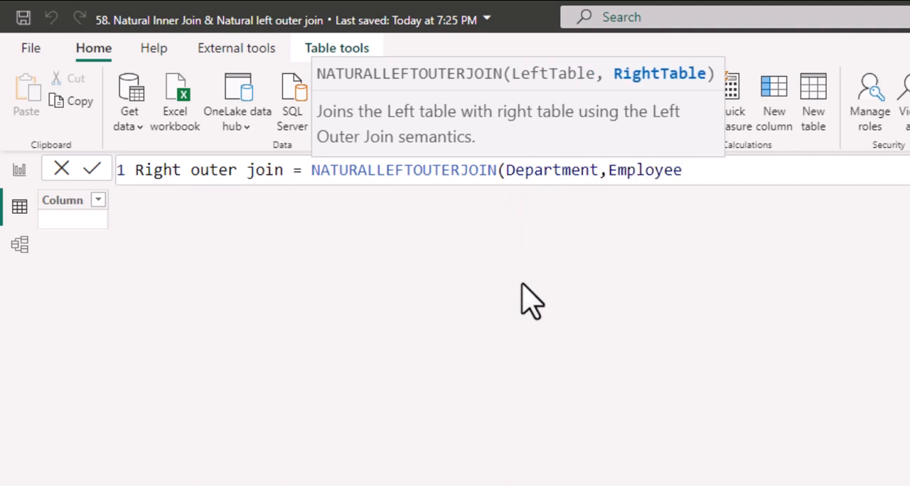
left_click(91, 169)
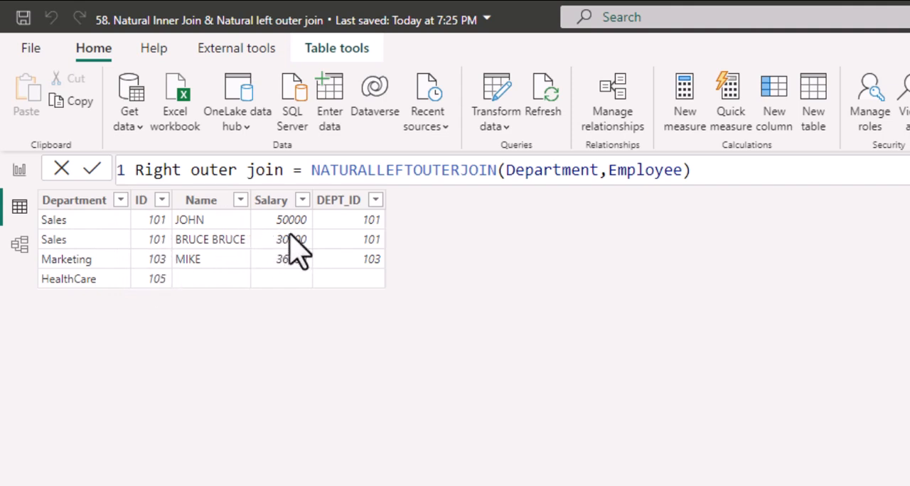
mouse_move(263, 291)
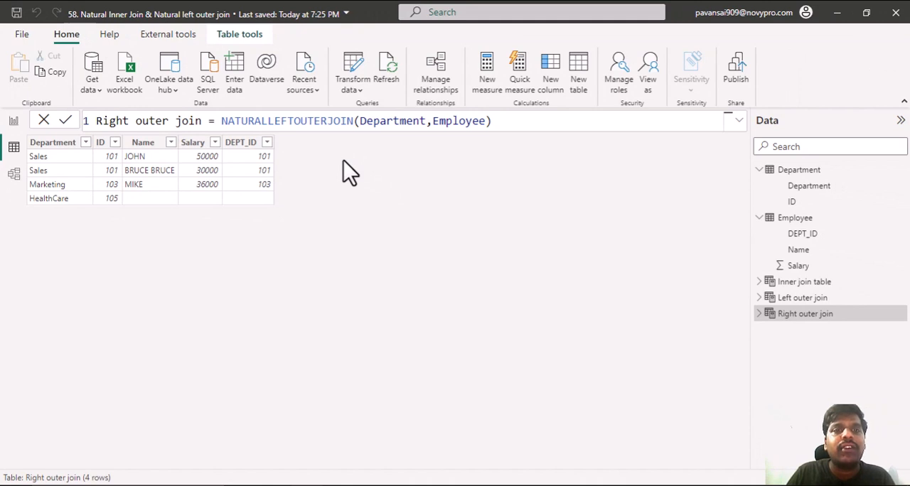
mouse_move(387, 168)
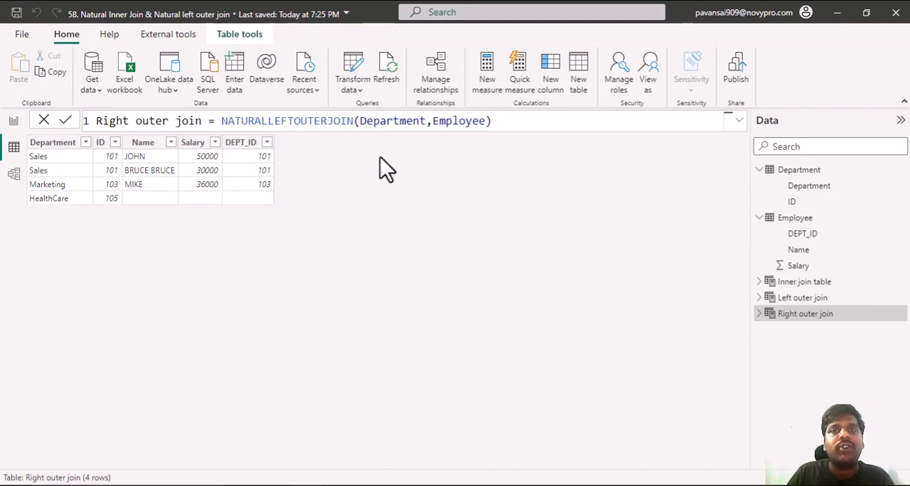